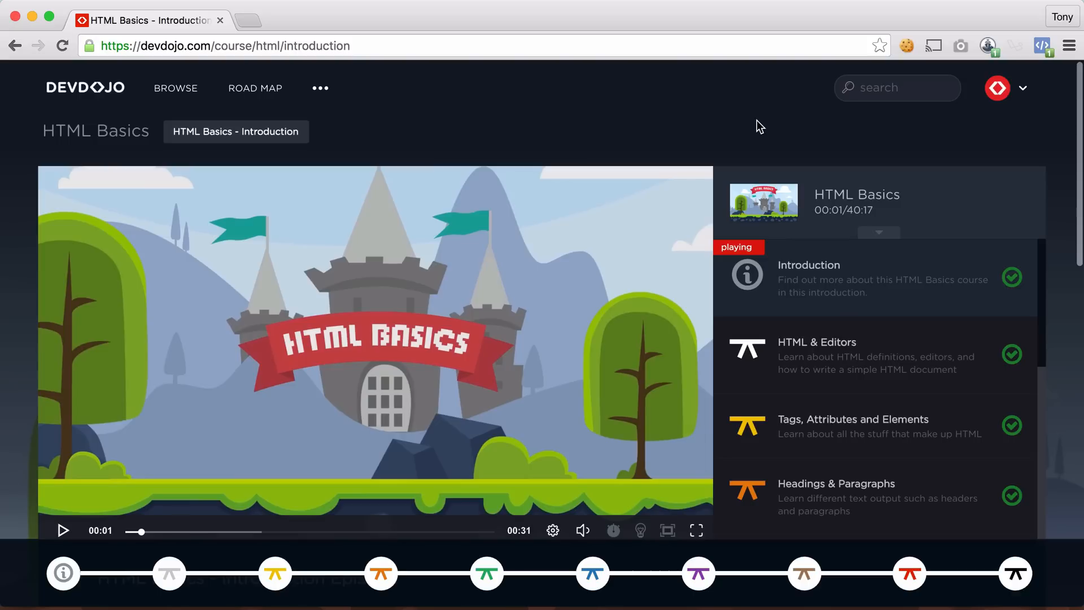
mouse_move(1059, 188)
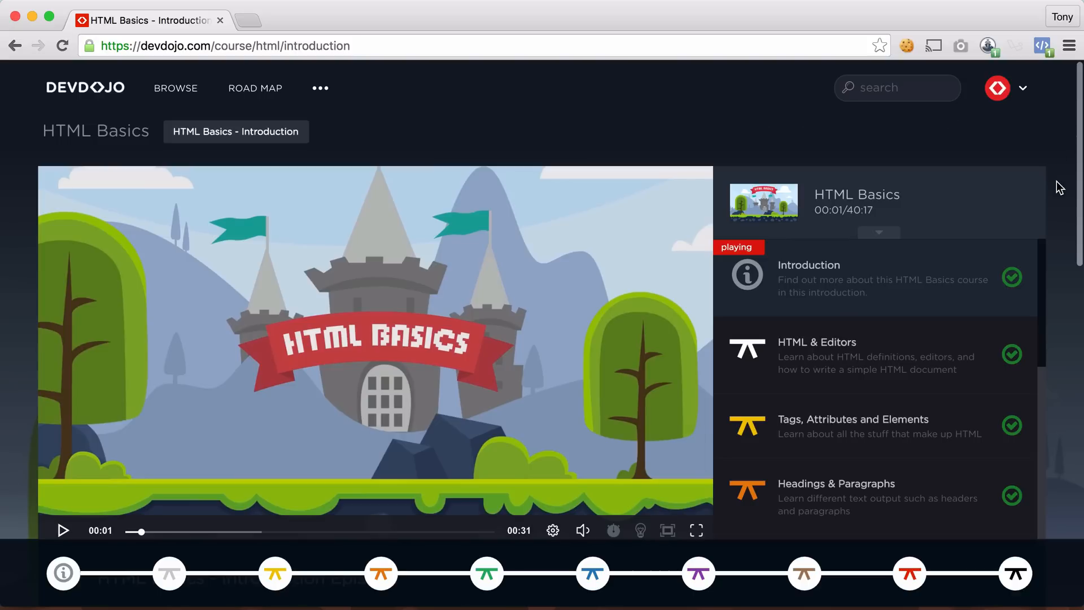
Scroll down the Browse page and advance the Latest Single Video Episodes carousel to later episodes
scroll("down", 3)
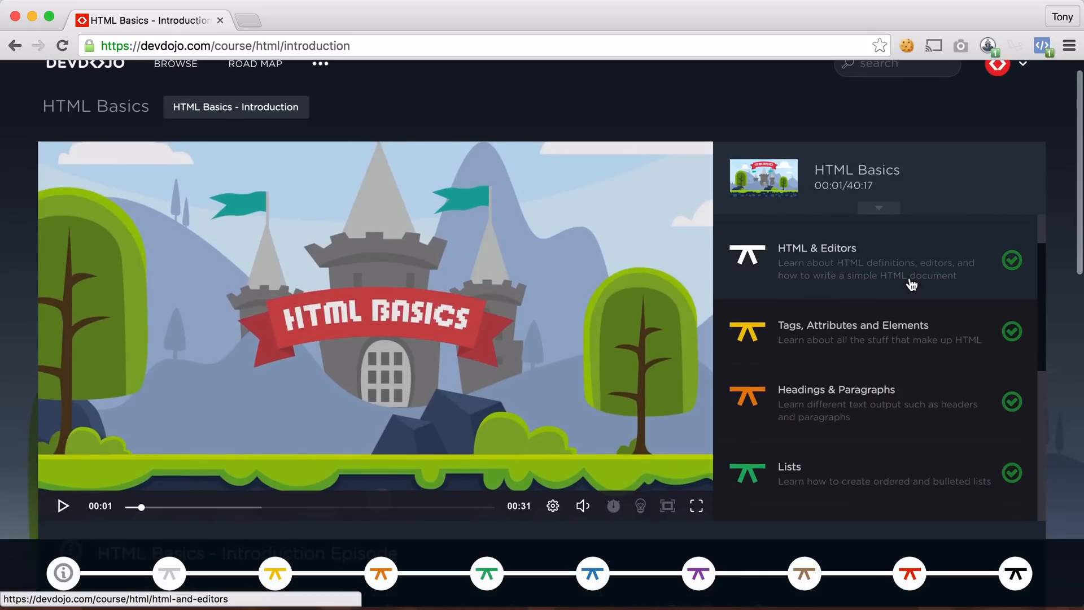
scroll("down", 3)
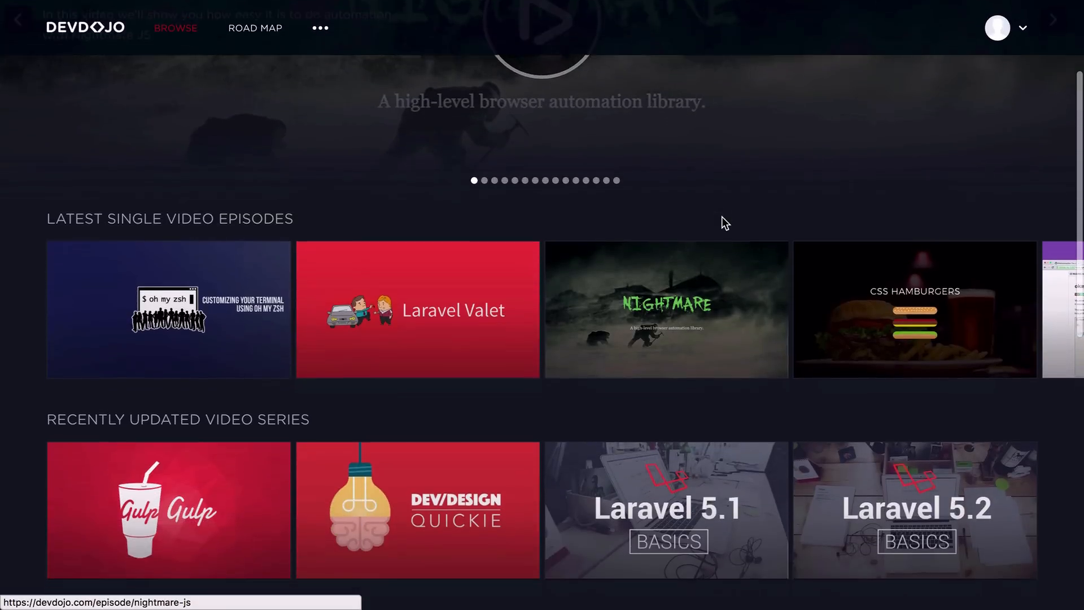
scroll("down", 3)
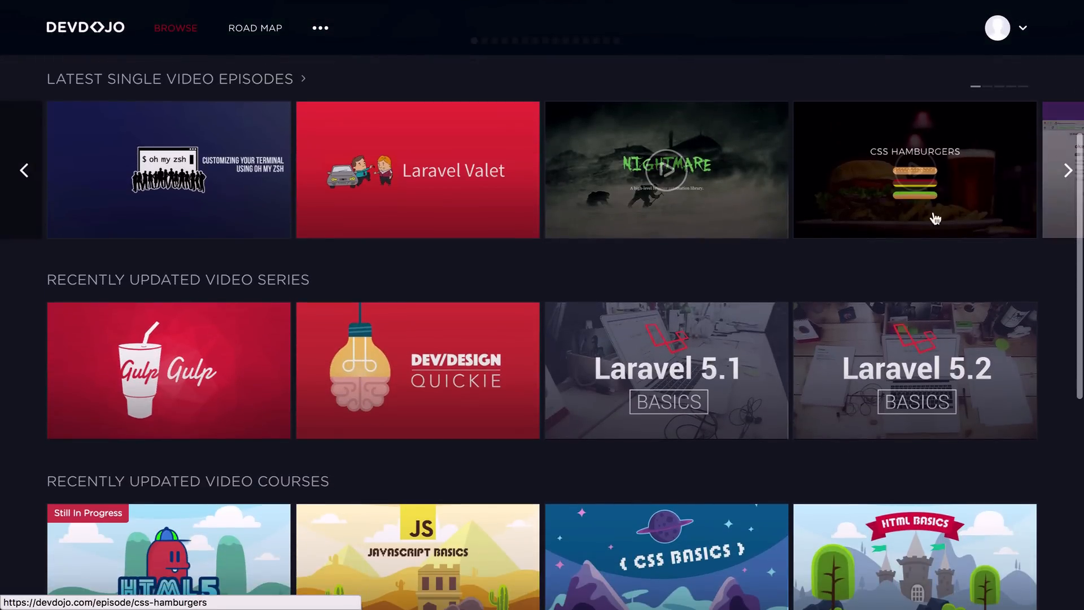
left_click(1067, 170)
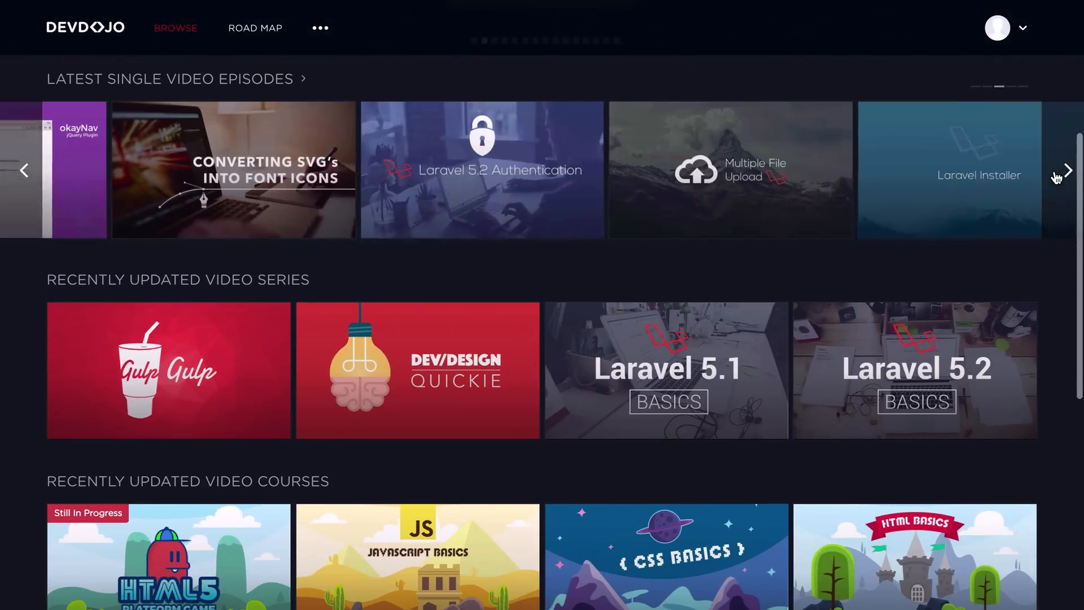